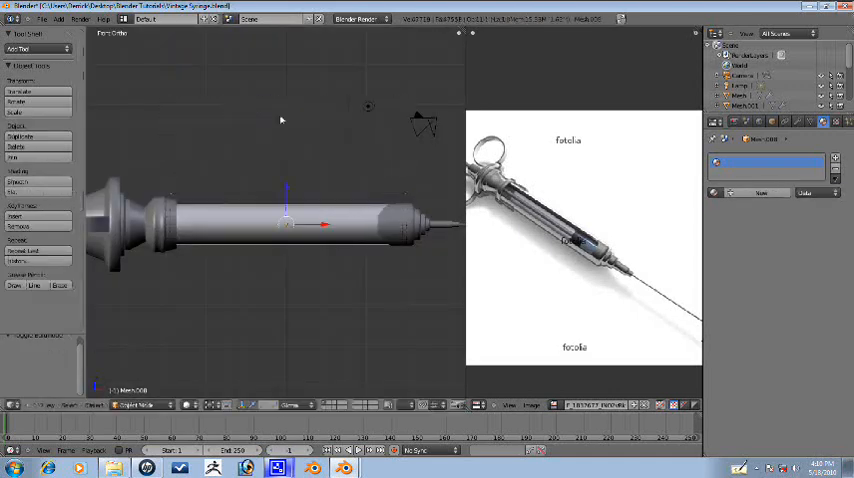
Shift the selected barrel vertices along the barrel's length to match the reference image
key(Tab)
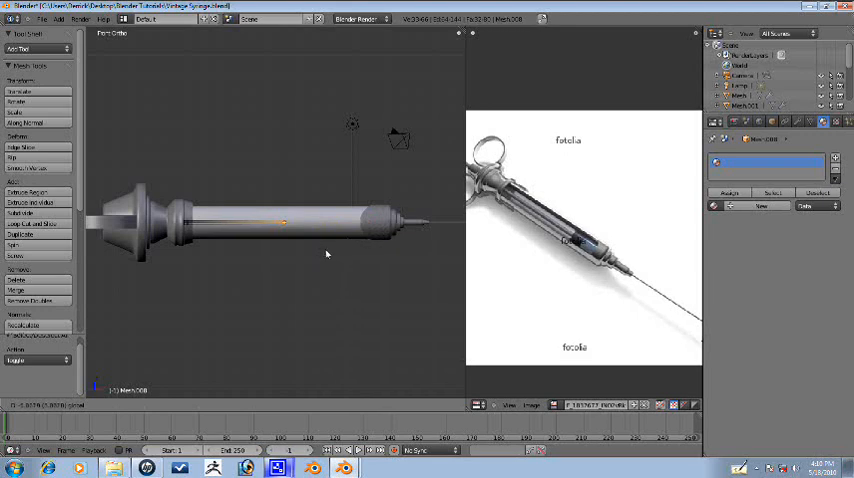
click(290, 222)
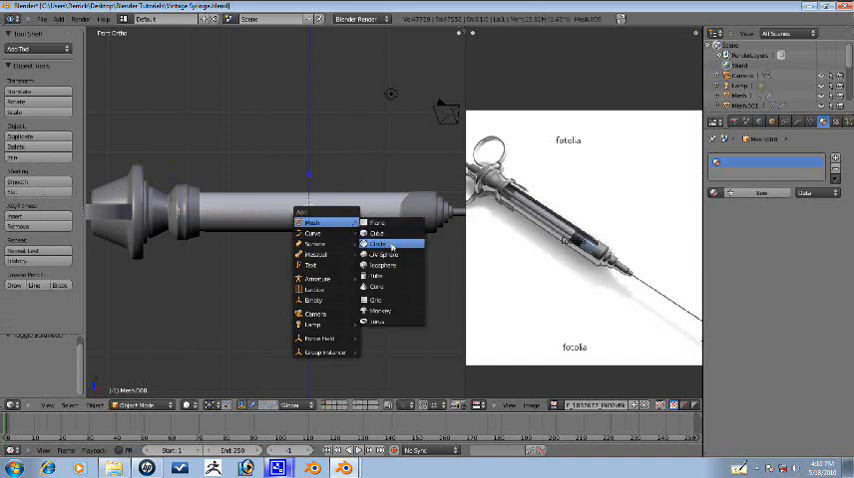
Add a new circle mesh beside the syringe barrel
click(374, 243)
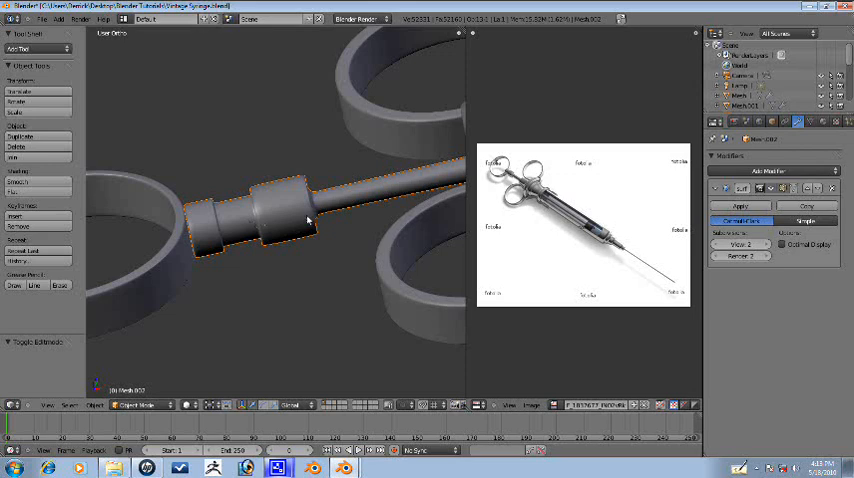
Enter Edit Mode on the plunger rod to adjust its end collar vertices
key(Tab)
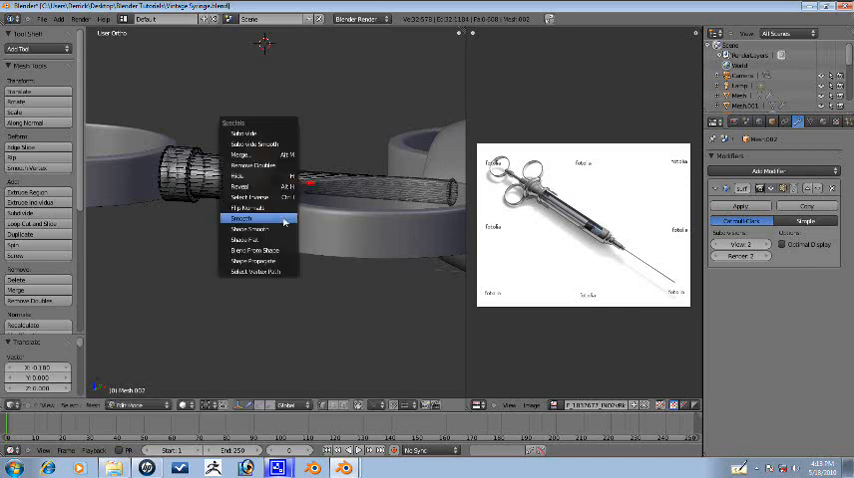
click(240, 218)
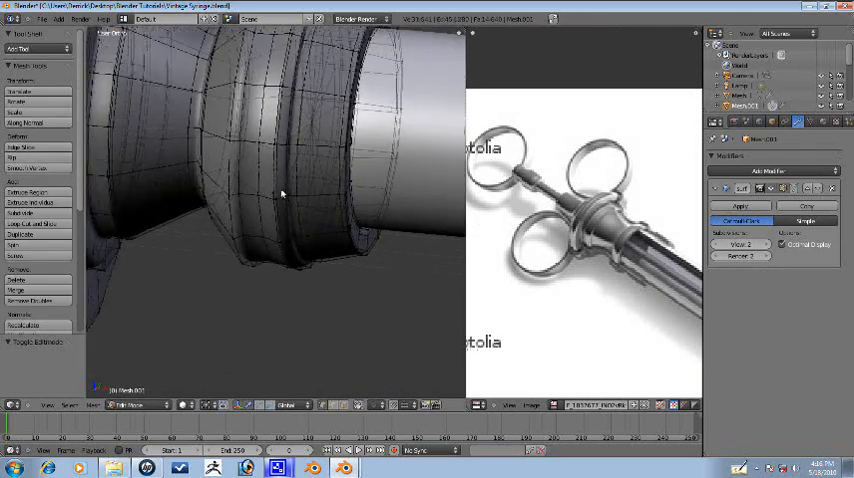
Leave Edit Mode on the barrel mesh and view the whole syringe as objects
click(290, 195)
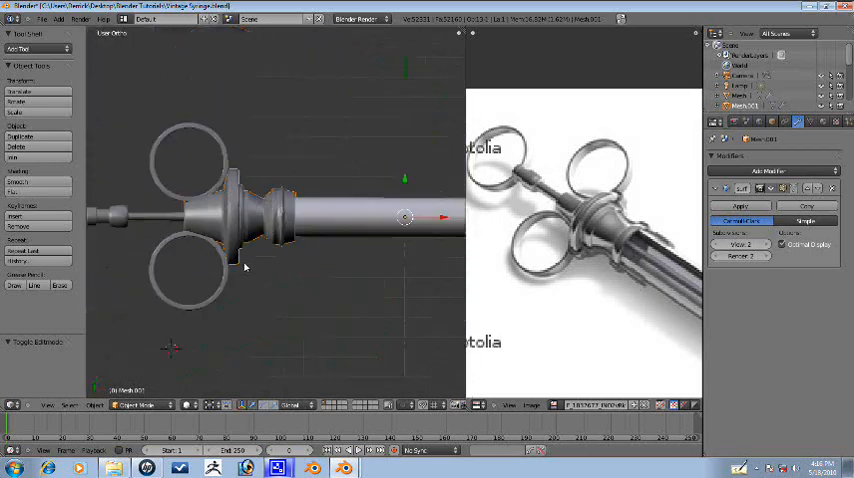
Select part of the stepped nozzle mesh (Mesh.006) geometry for editing
drag(245, 265, 320, 280)
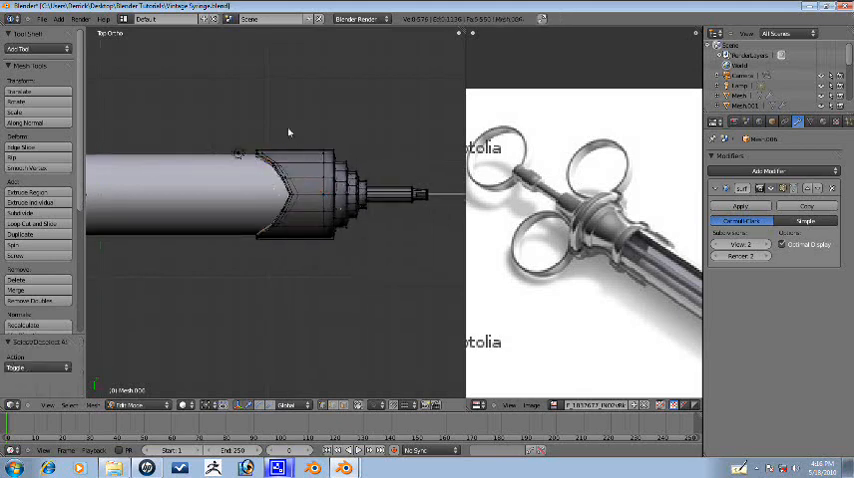
Select the nozzle's outer edge loop and start an Edge Slide along the rings
click(340, 195)
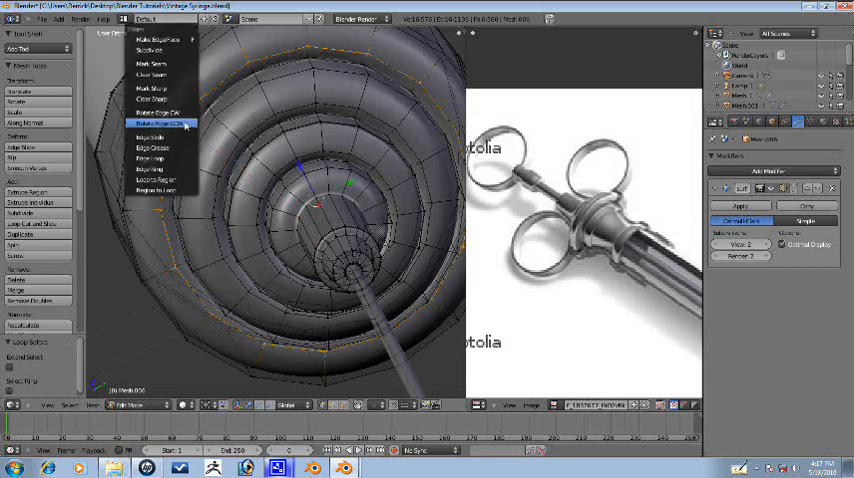
click(167, 121)
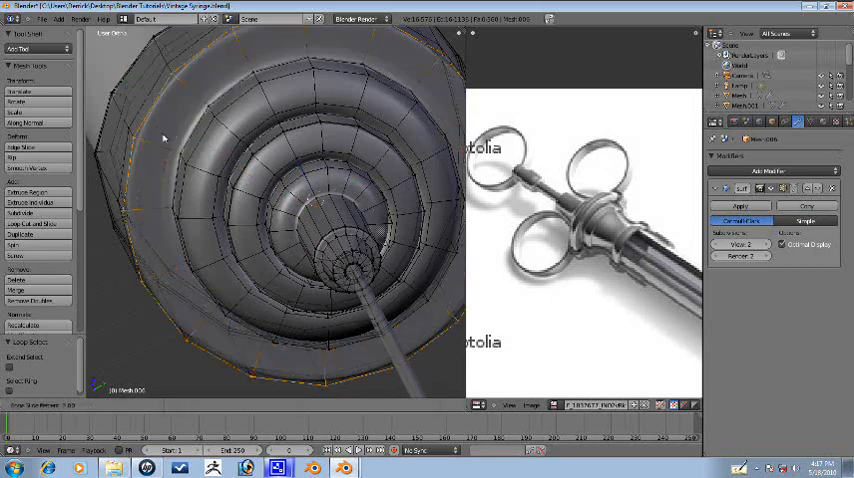